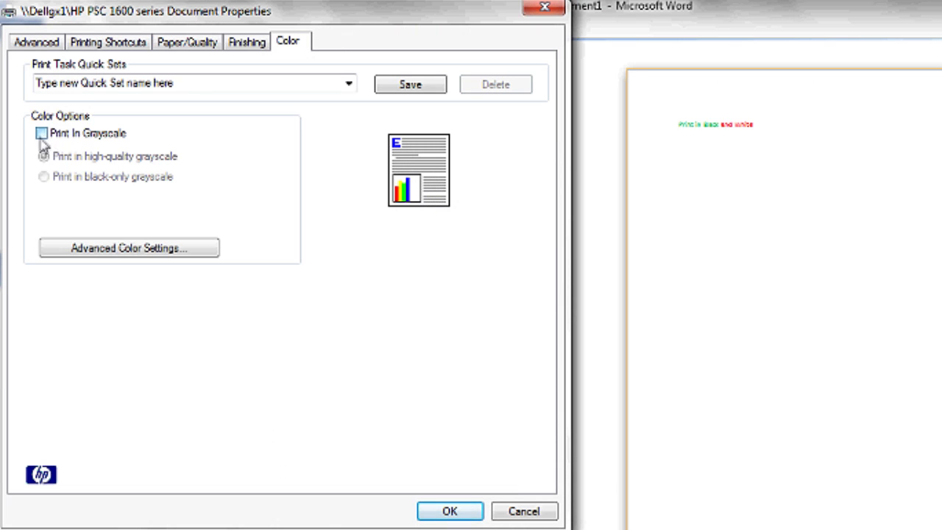
# Step: Open the File menu's Print settings with the HP PSC 1600 printer selected
pyautogui.click(451, 512)
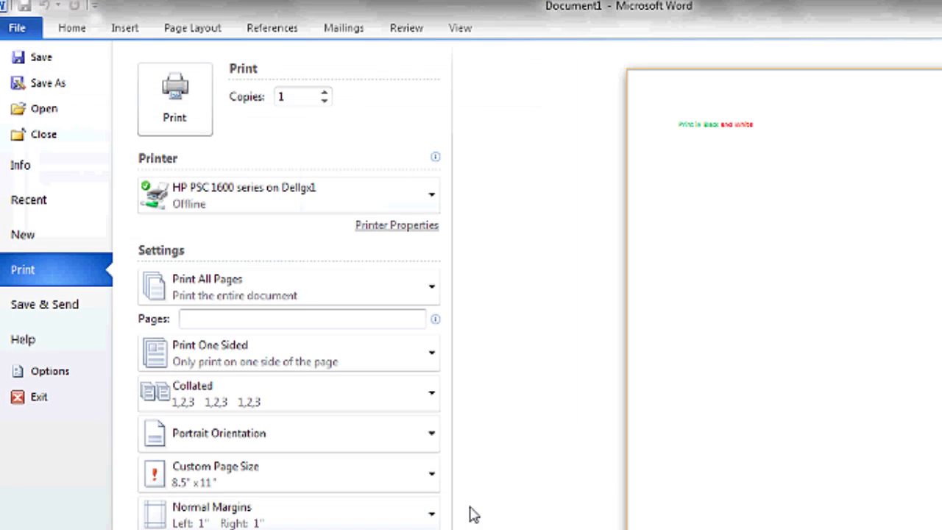
pyautogui.click(25, 28)
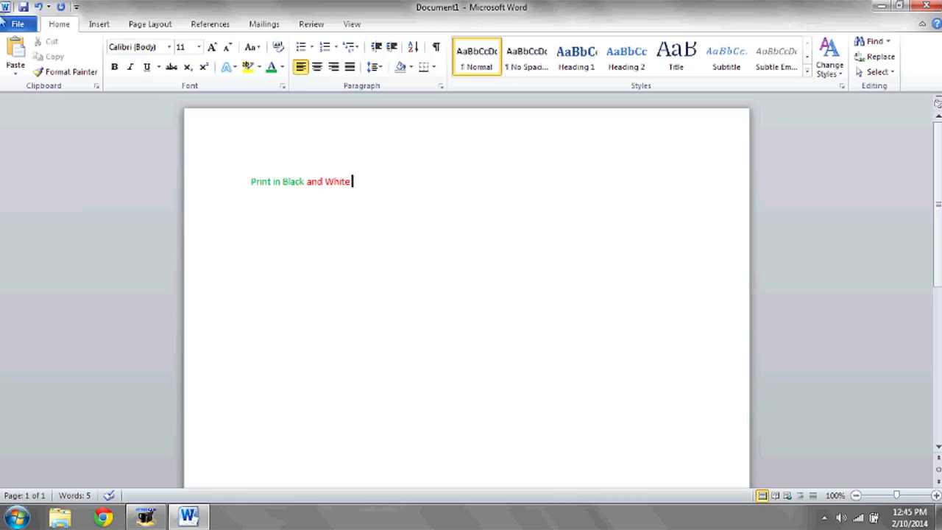
pyautogui.click(29, 24)
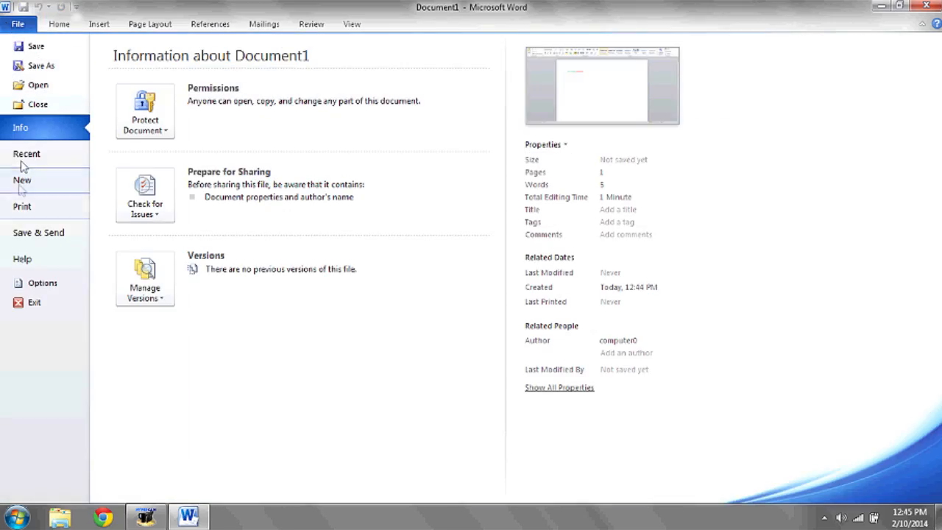
pyautogui.click(23, 207)
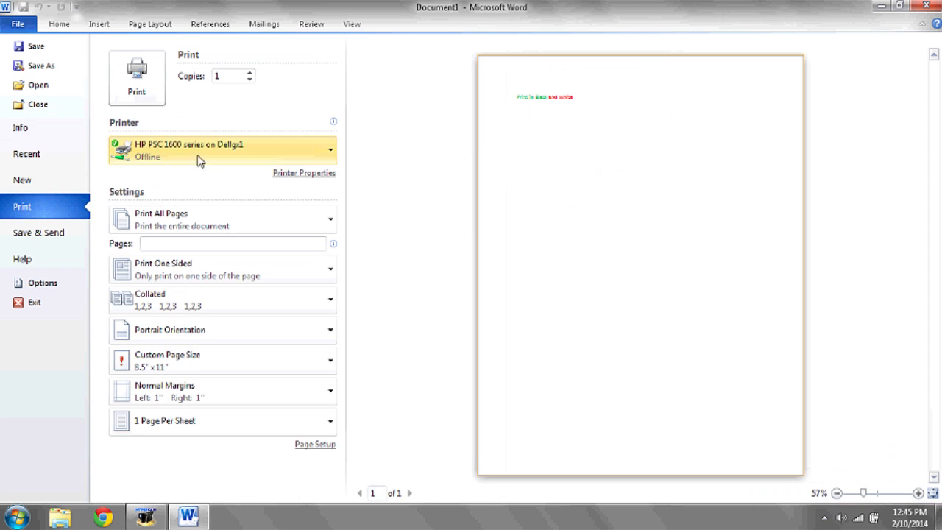
pyautogui.moveTo(313, 177)
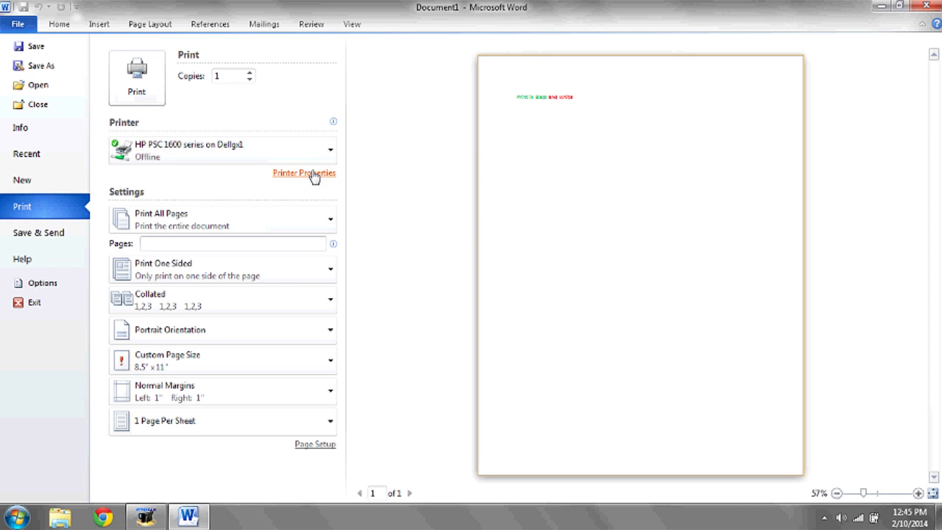
# Step: In HP printer properties, enable Print In Grayscale on the Color tab and confirm
pyautogui.click(304, 173)
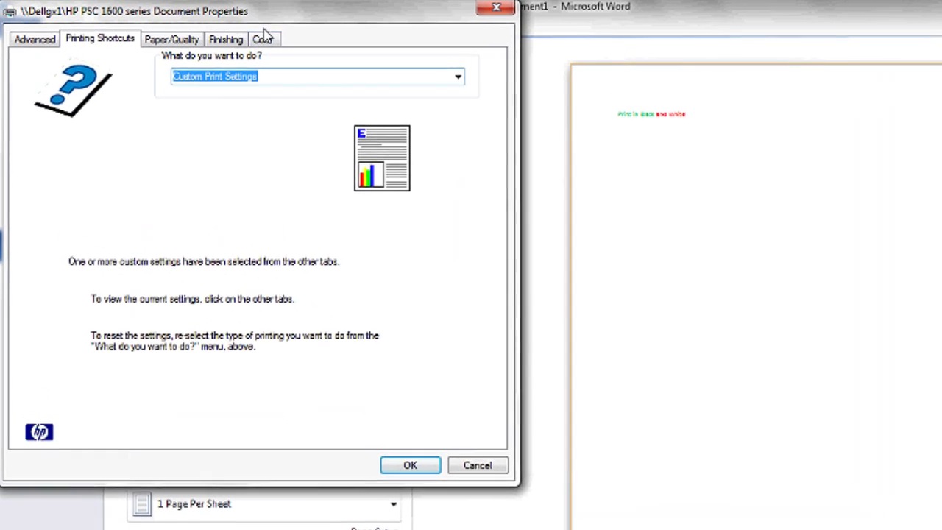
pyautogui.click(265, 40)
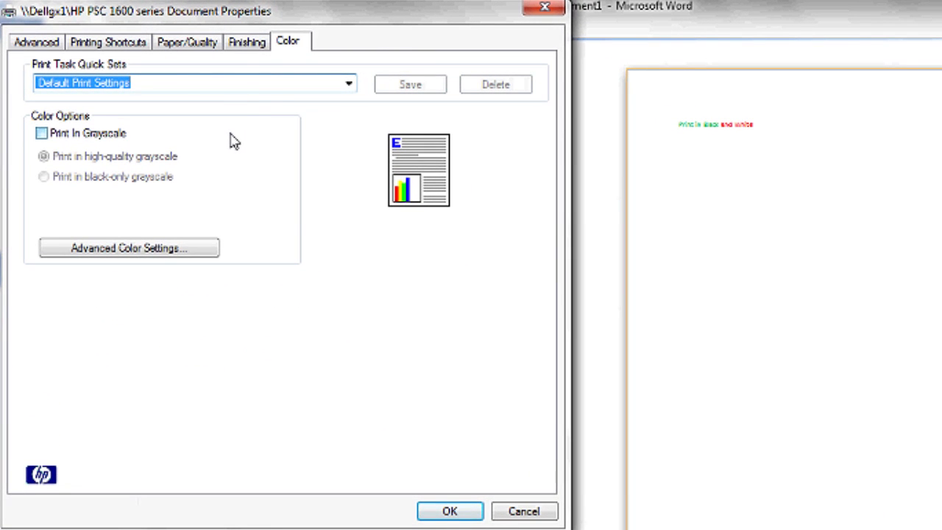
pyautogui.click(47, 132)
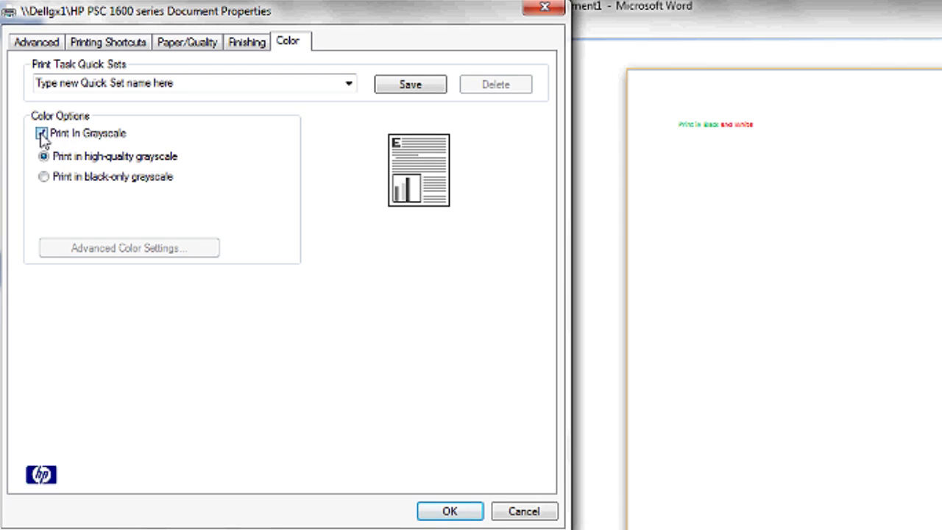
pyautogui.click(48, 134)
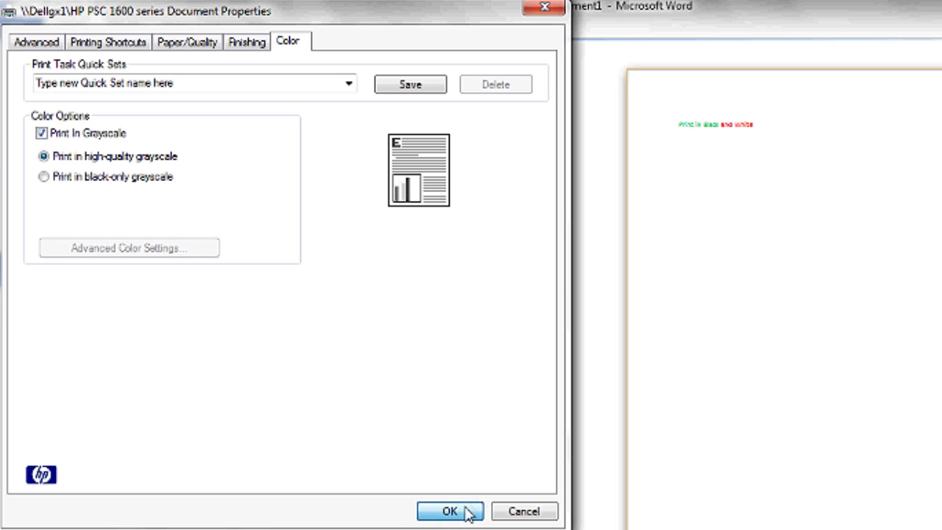
pyautogui.click(452, 511)
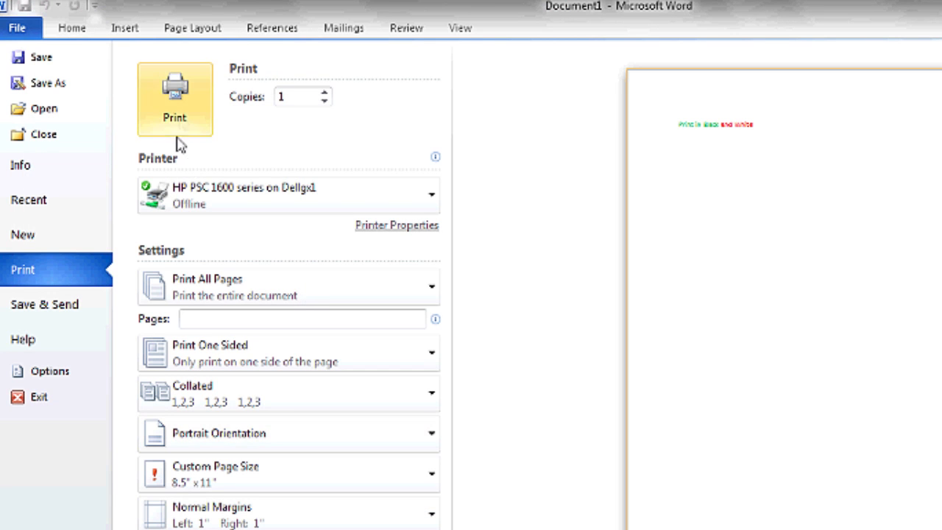